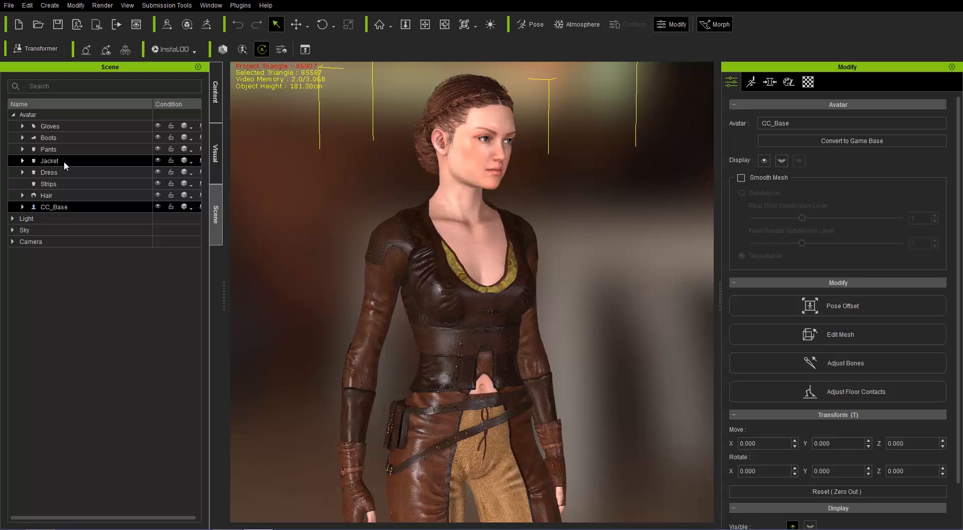
mouse_move(118, 177)
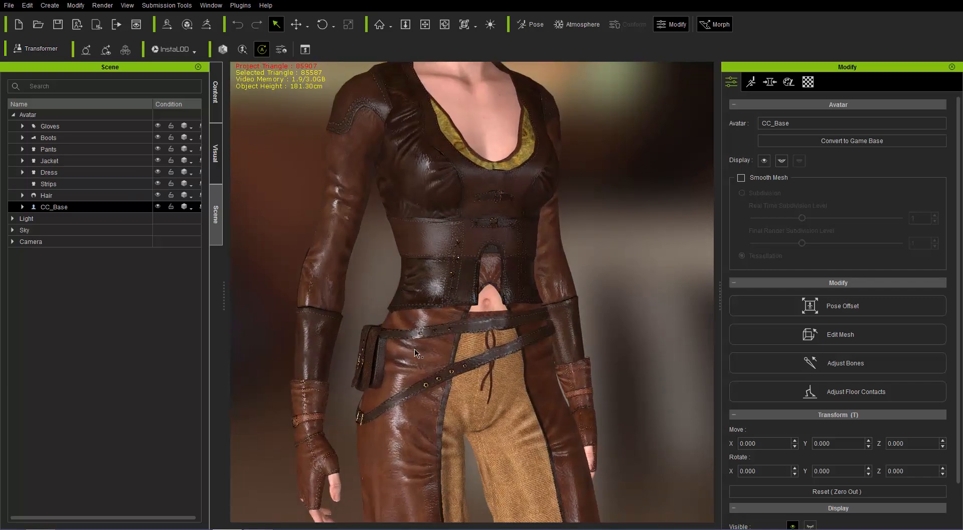
- Collapse the Gloves and Boots LOD nodes and select the waist Strips piece for cloth modification
click(22, 126)
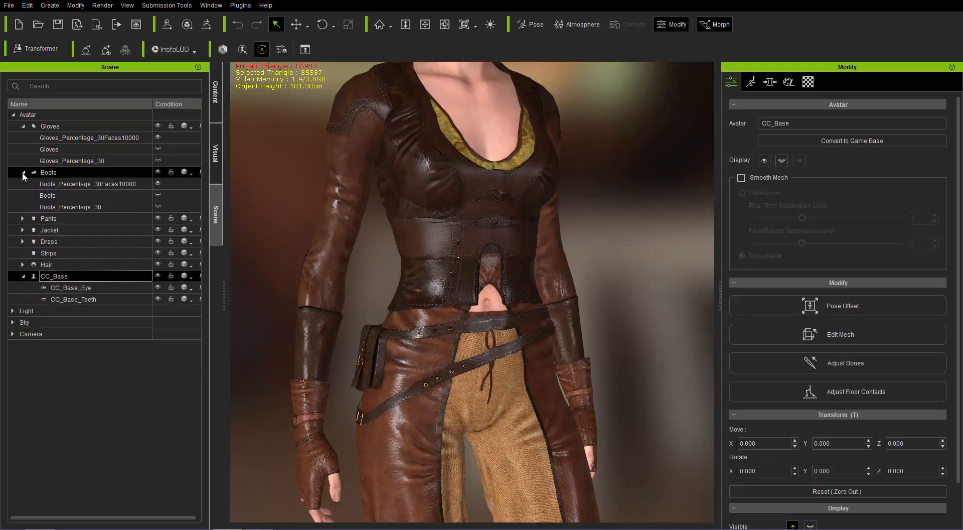
click(22, 173)
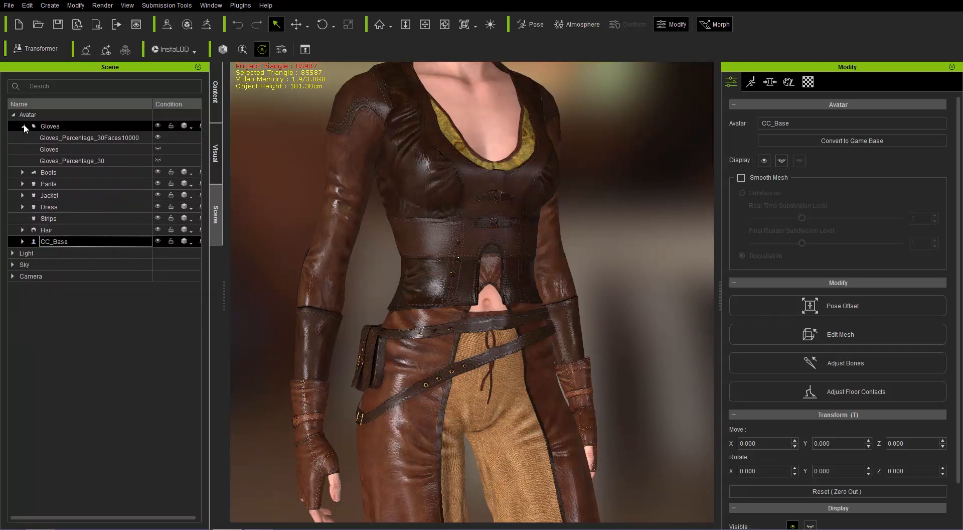
click(23, 125)
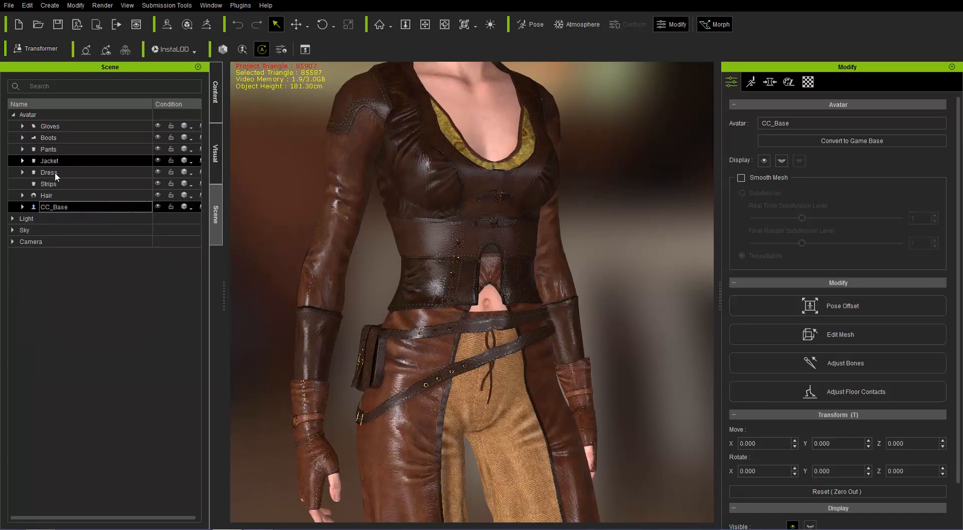
click(48, 183)
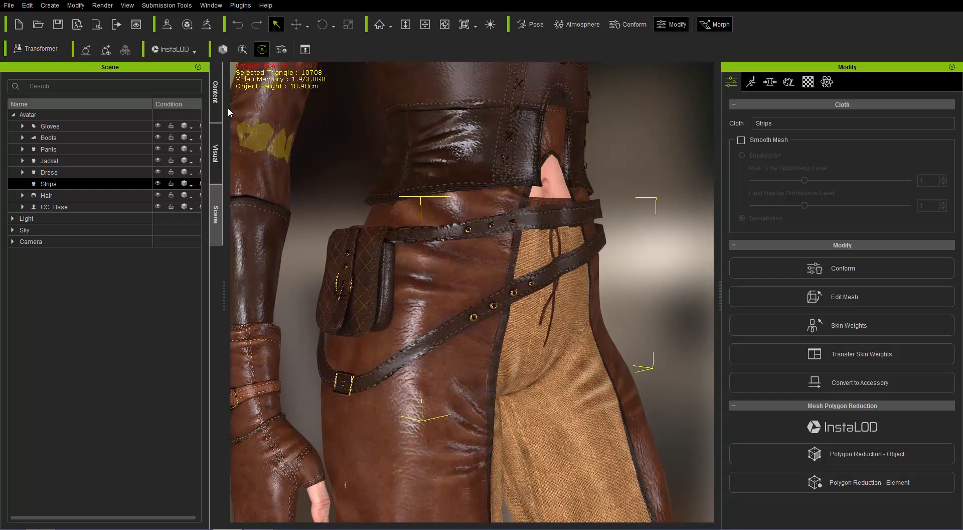
- Browse the clothing content library to the Others > Huntress outfit folder
click(215, 86)
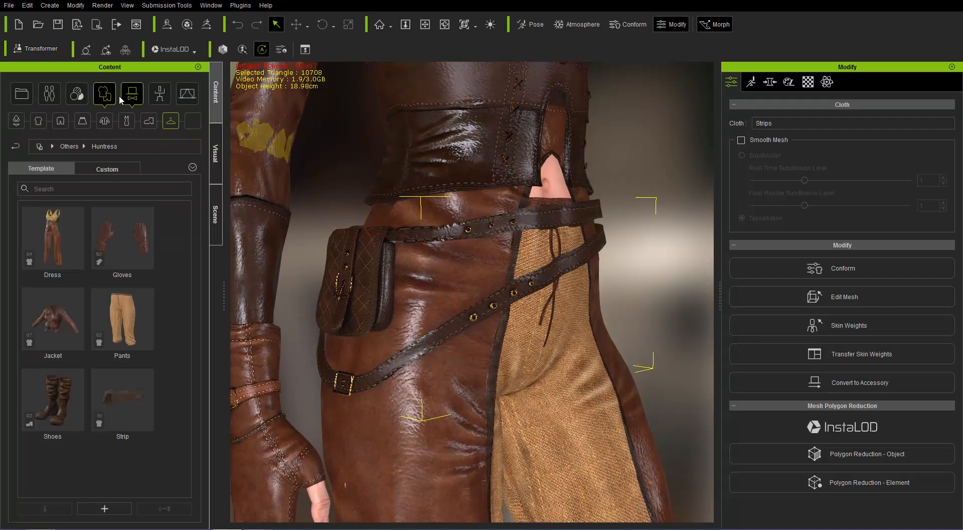
click(105, 93)
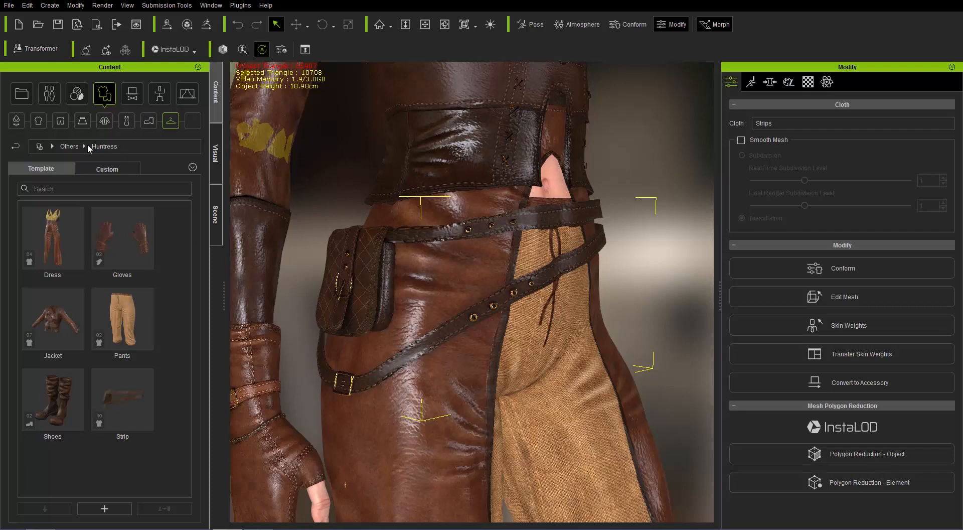
click(68, 146)
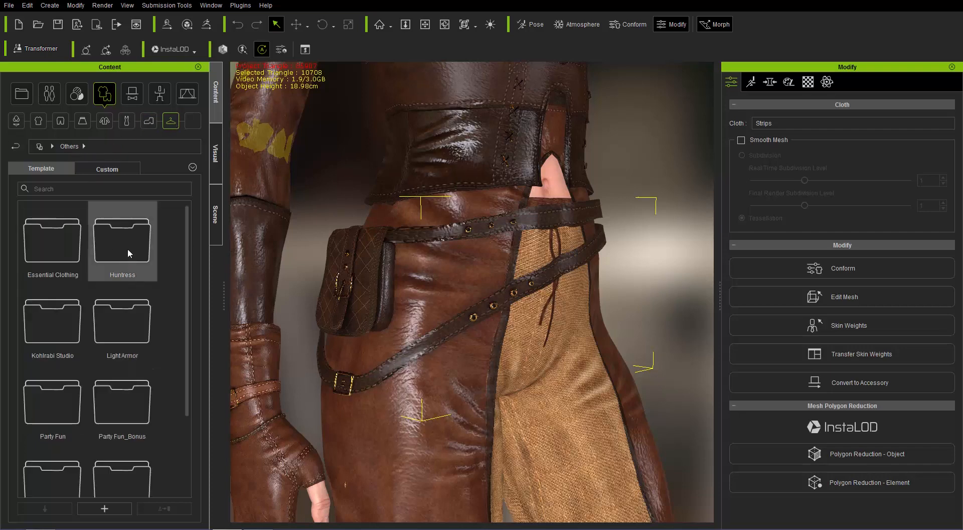
double_click(122, 236)
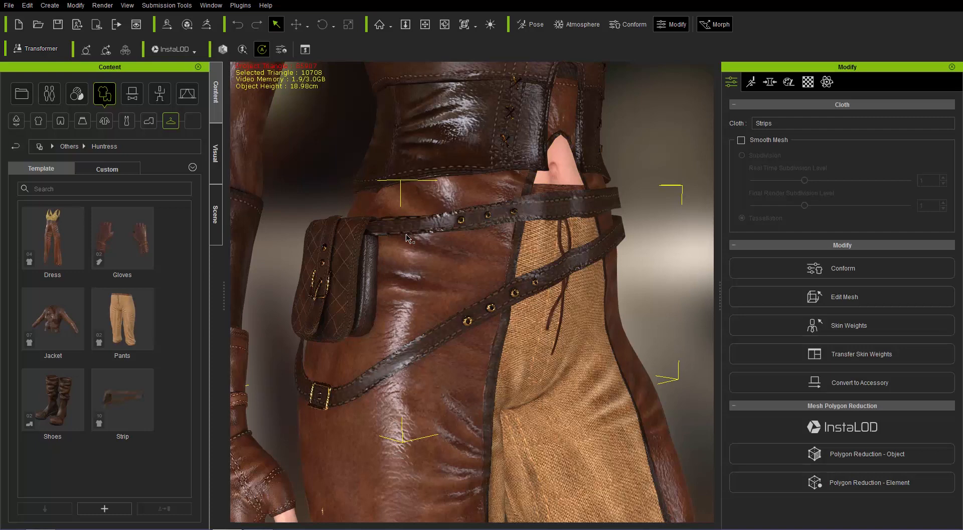
mouse_move(346, 260)
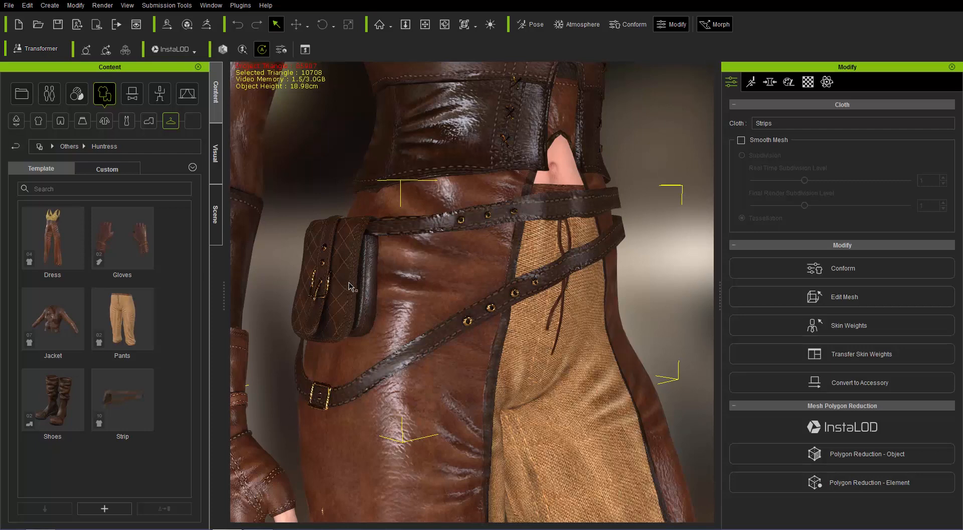
mouse_move(343, 182)
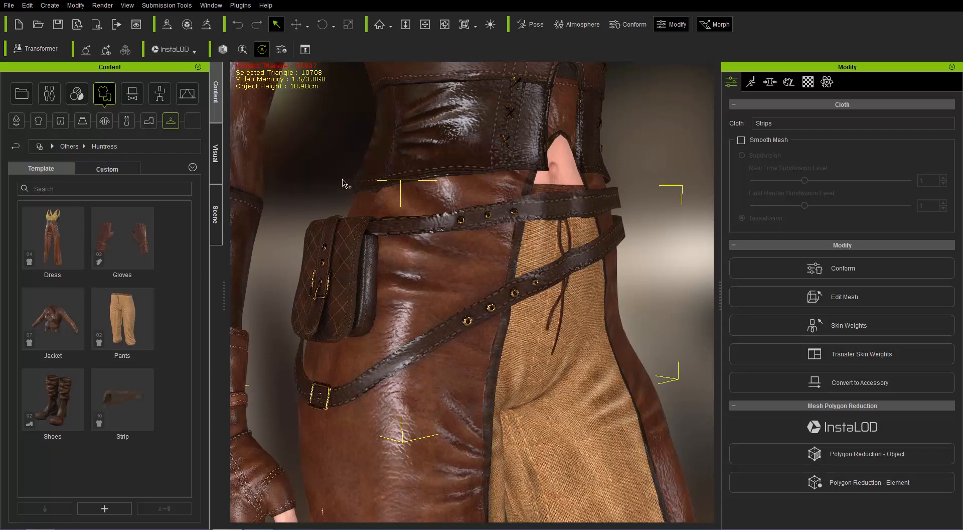
click(75, 5)
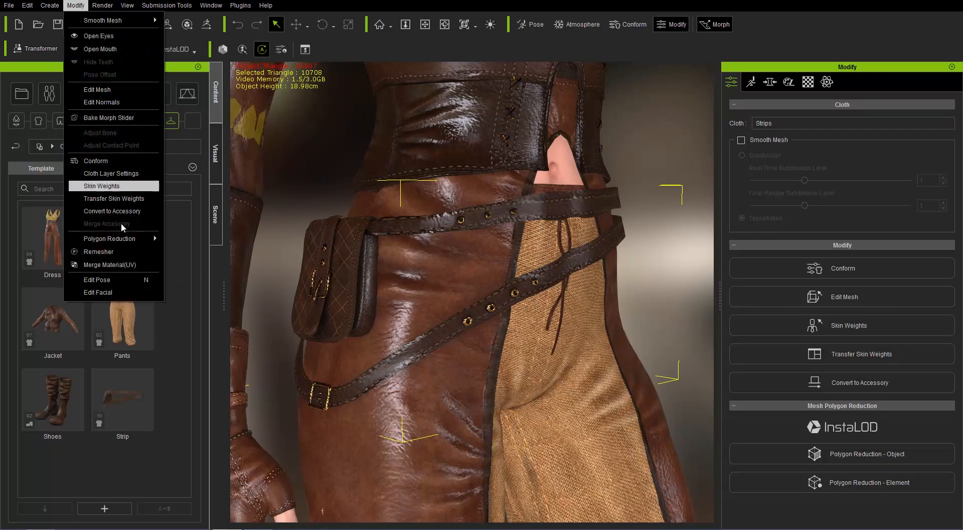
mouse_move(113, 238)
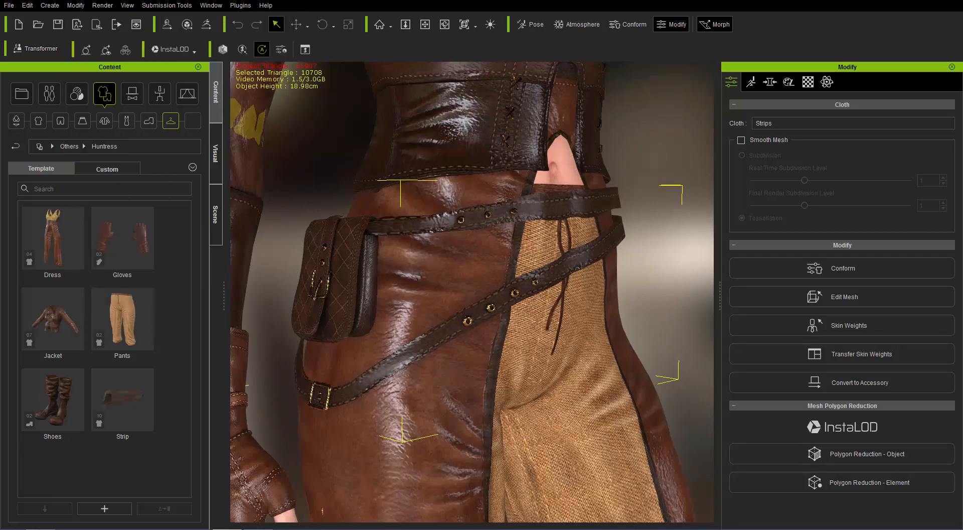
click(193, 49)
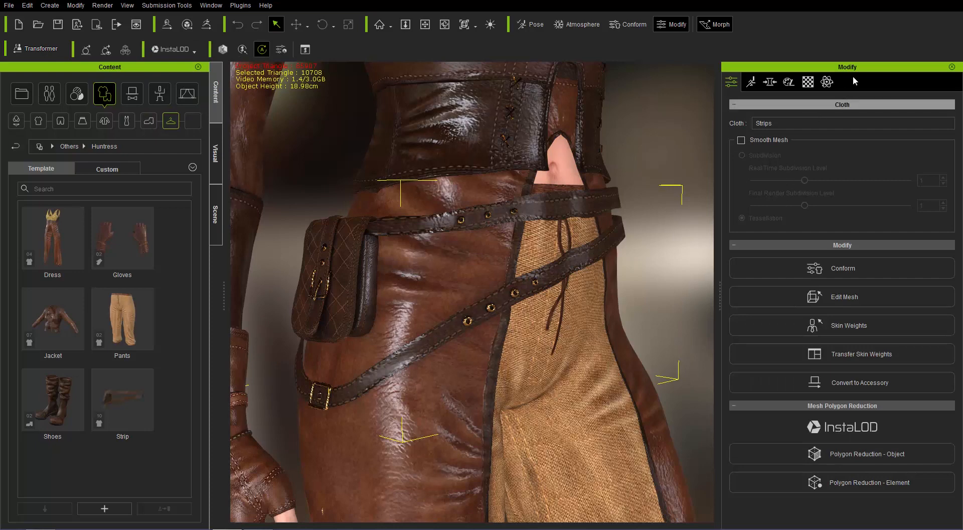
mouse_move(751, 82)
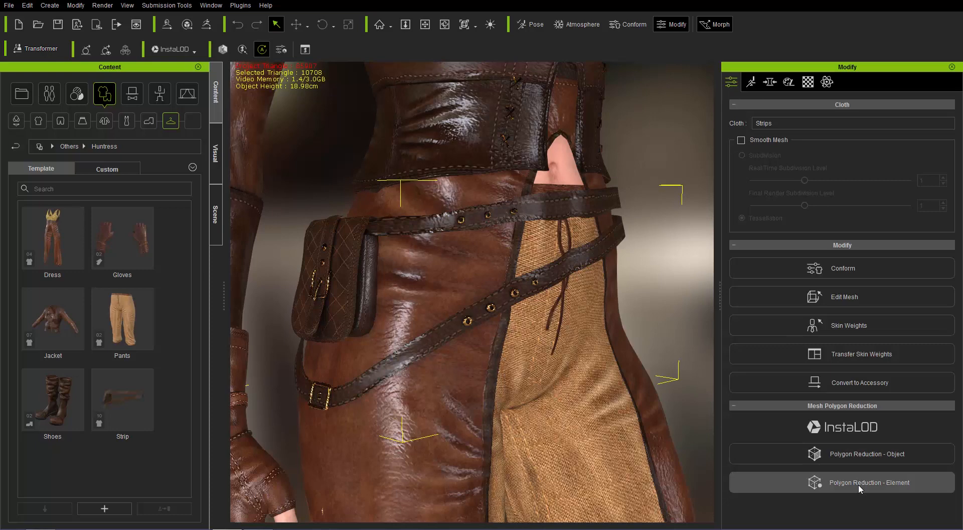
- Apply a 50 percent element polygon reduction to the satchel, cutting it from 10708 to 7426 triangles
click(867, 482)
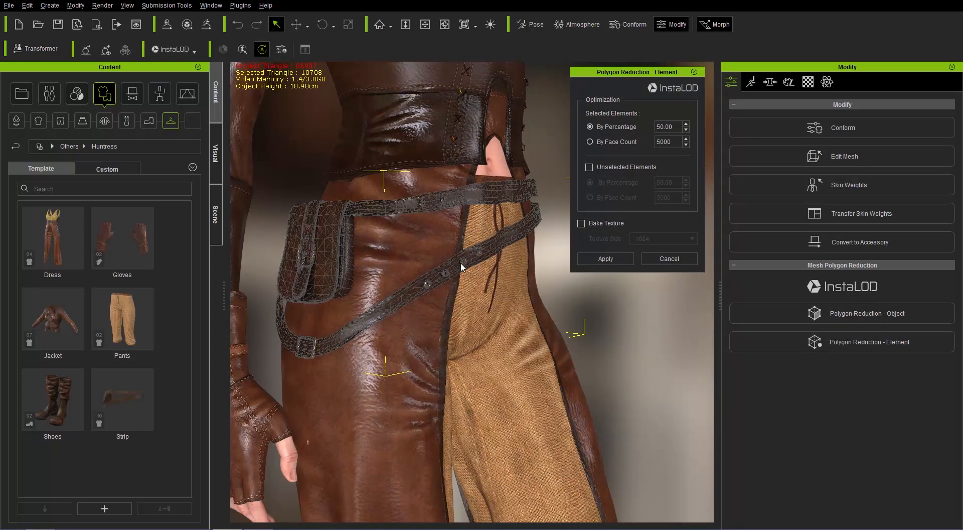
mouse_move(510, 192)
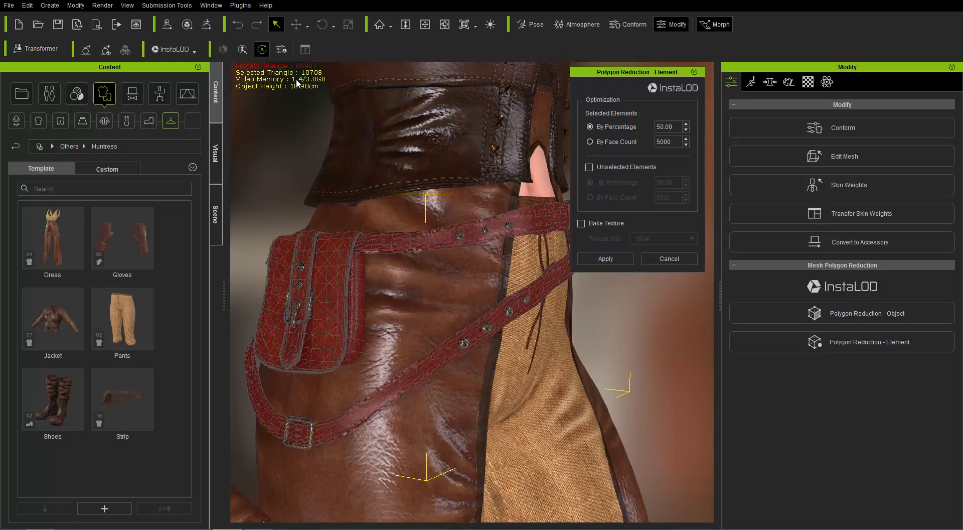
mouse_move(300, 79)
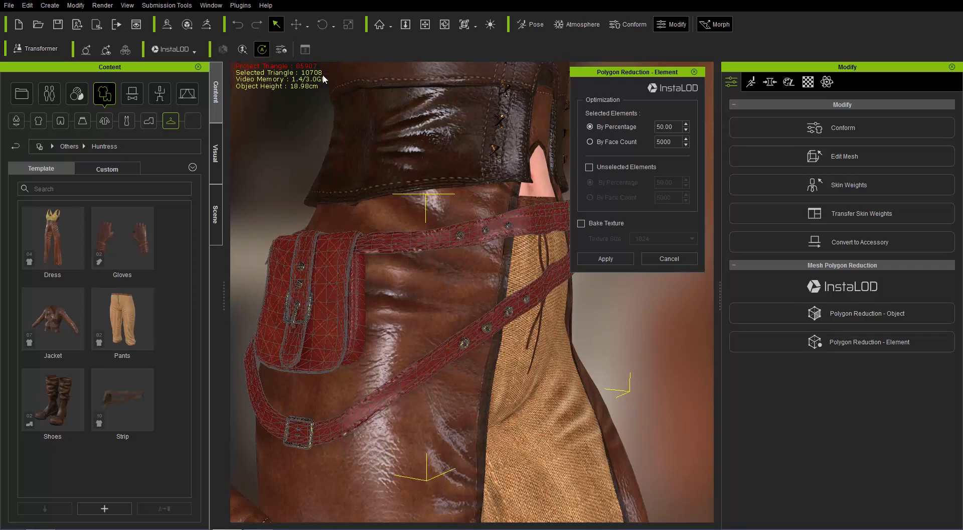
mouse_move(698, 148)
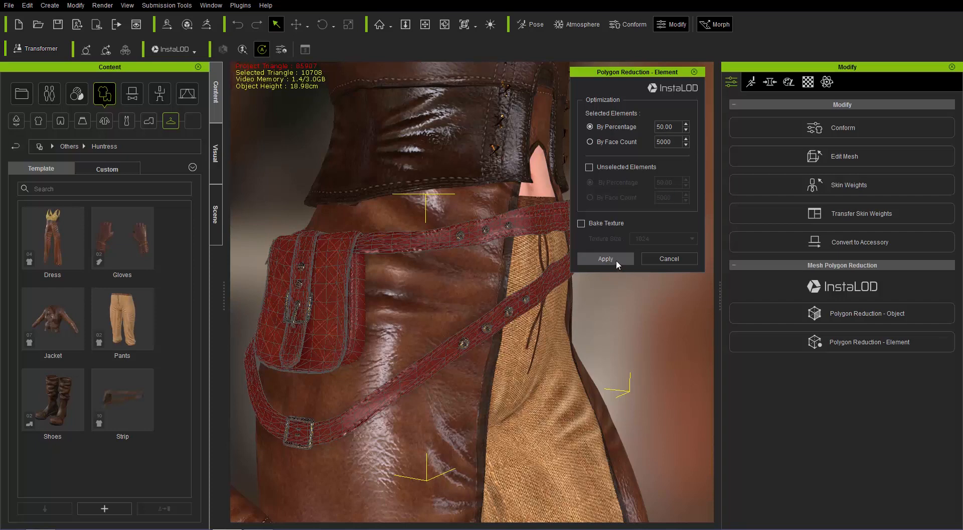
click(604, 258)
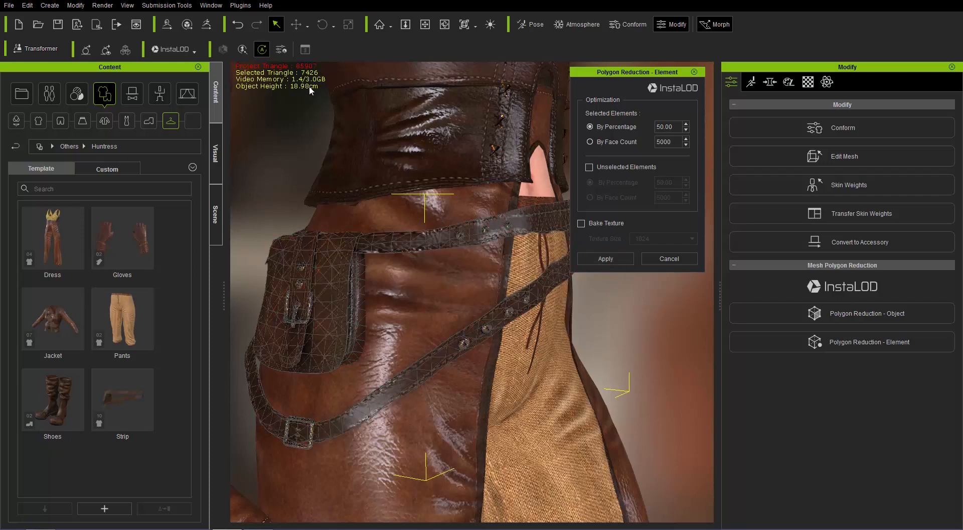
mouse_move(506, 244)
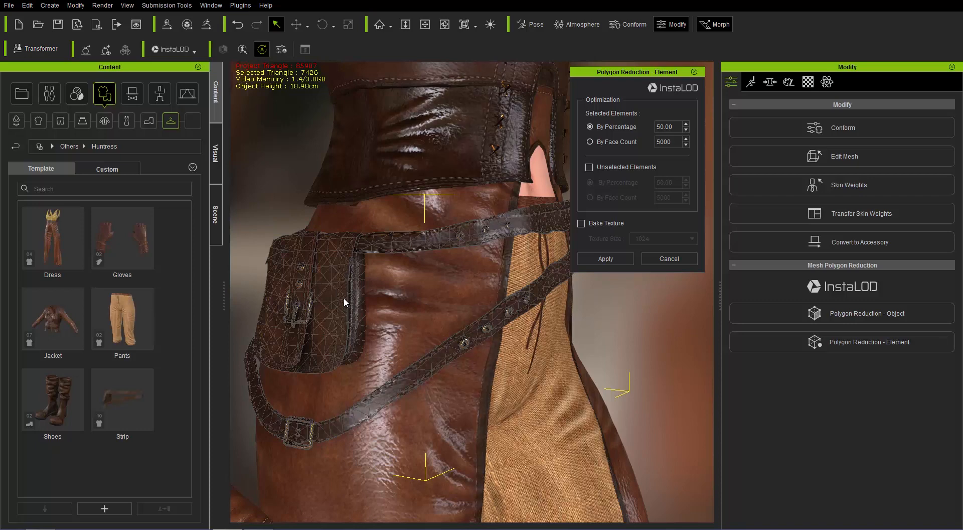
mouse_move(242, 162)
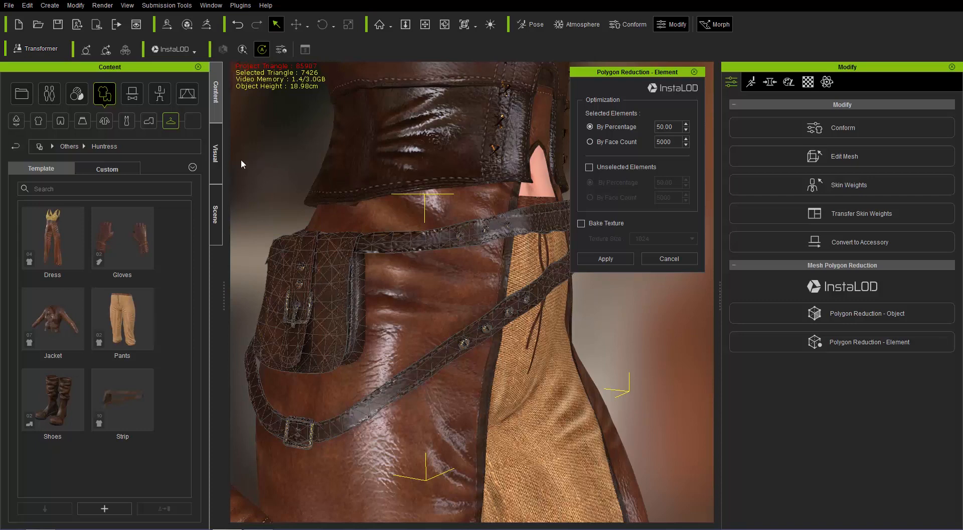
- Make the original full-detail Strips mesh active again in the Scene Manager
click(215, 215)
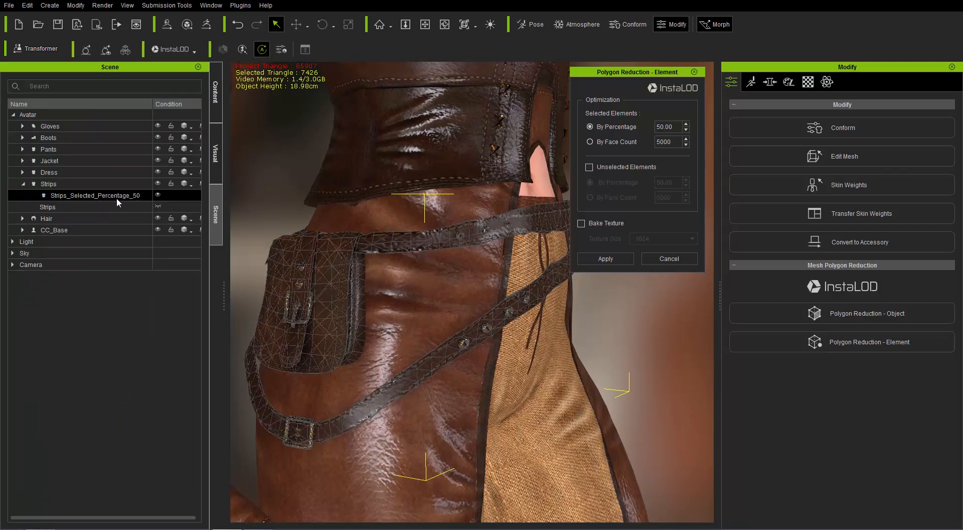
mouse_move(143, 205)
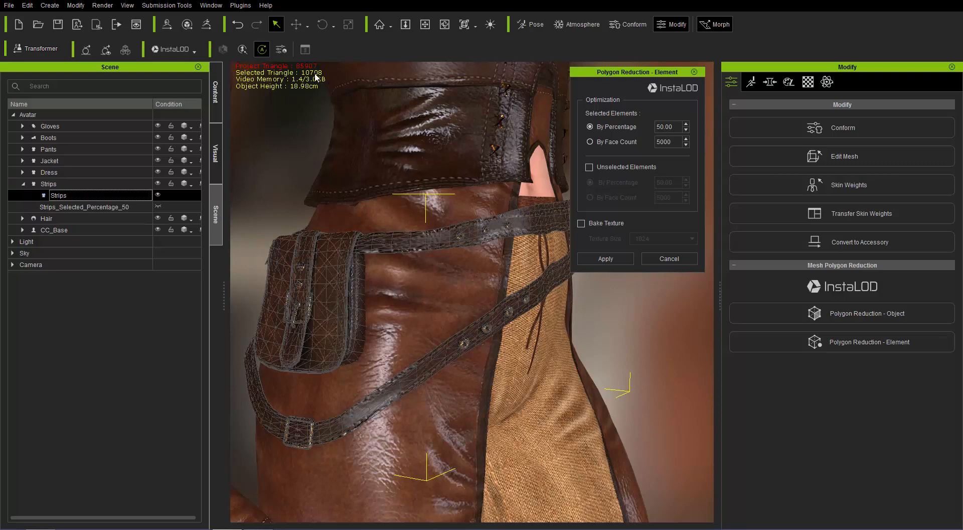
mouse_move(151, 214)
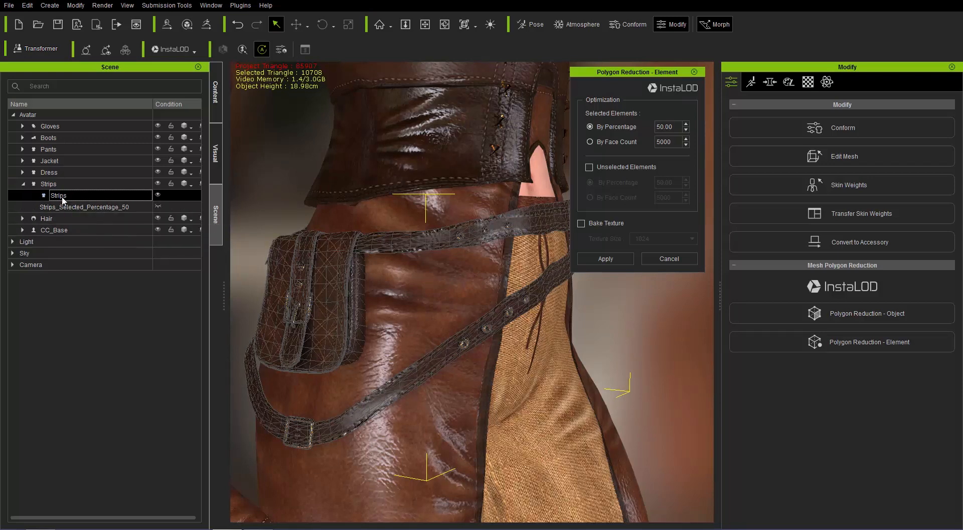
mouse_move(66, 207)
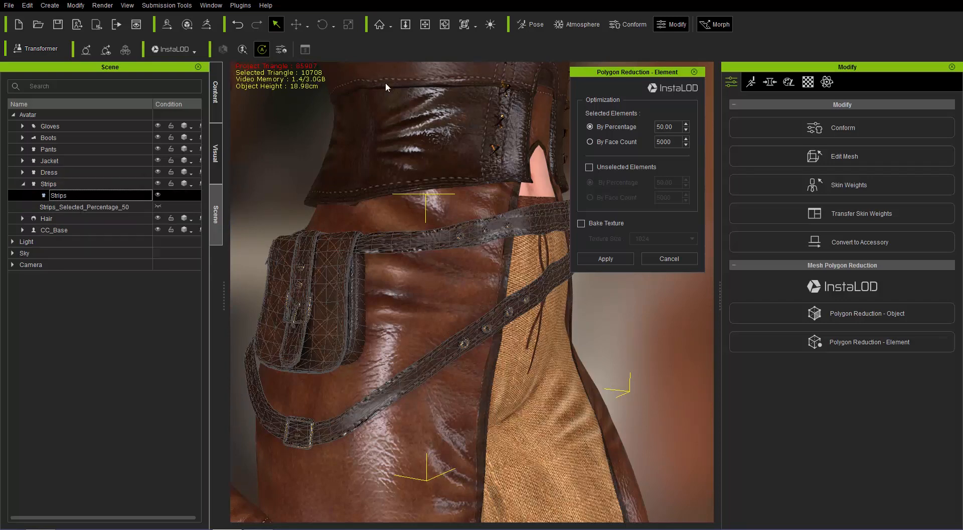
mouse_move(436, 170)
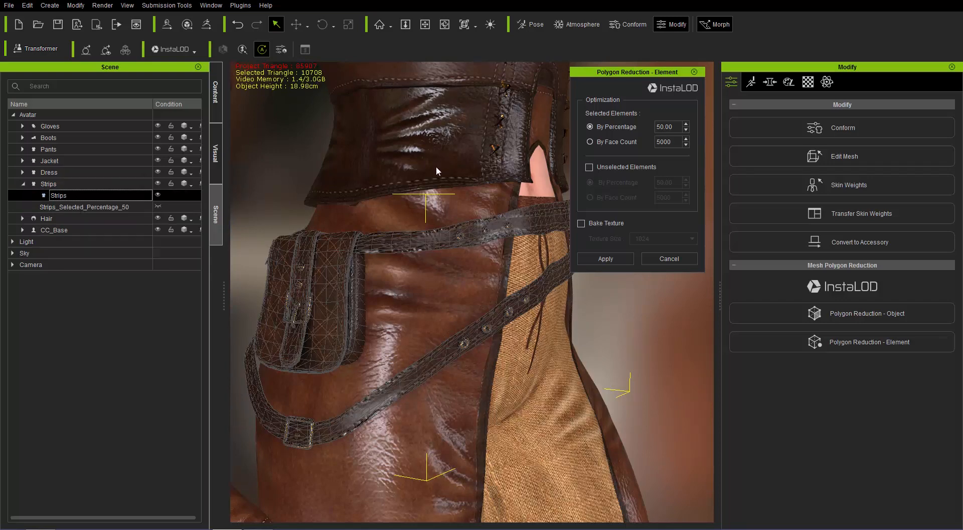
mouse_move(387, 263)
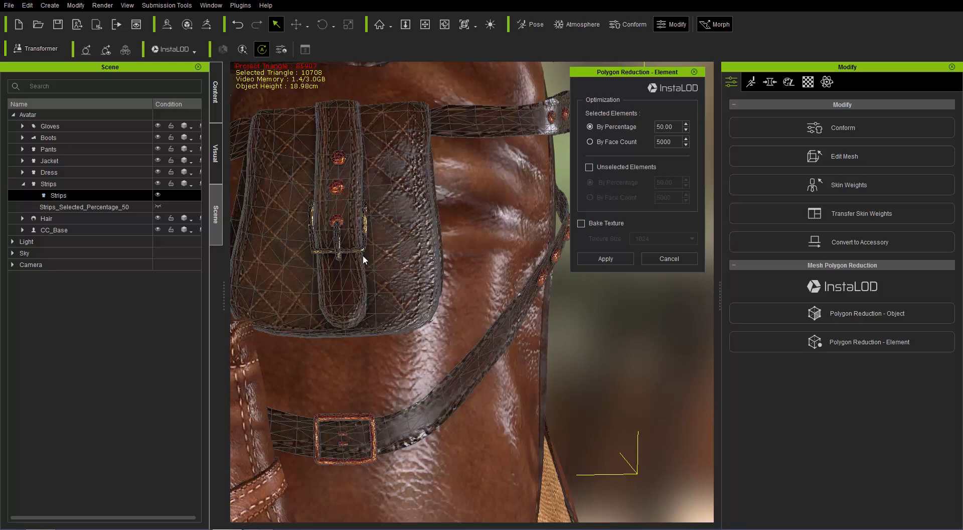
- Select the satchel buckle strap, keep selected elements at 90 percent and reduce unselected ones by face count 30
drag(363, 258, 307, 229)
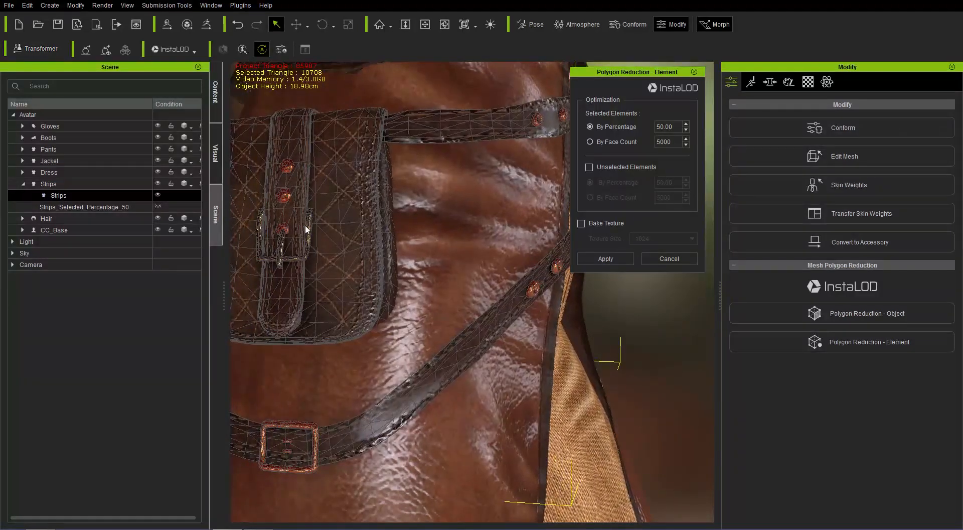
click(283, 252)
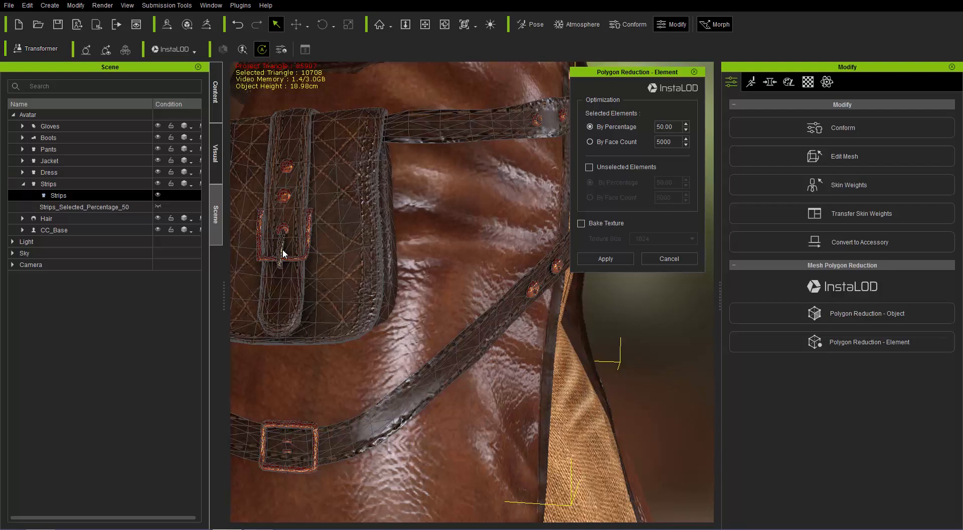
mouse_move(271, 270)
text(90)
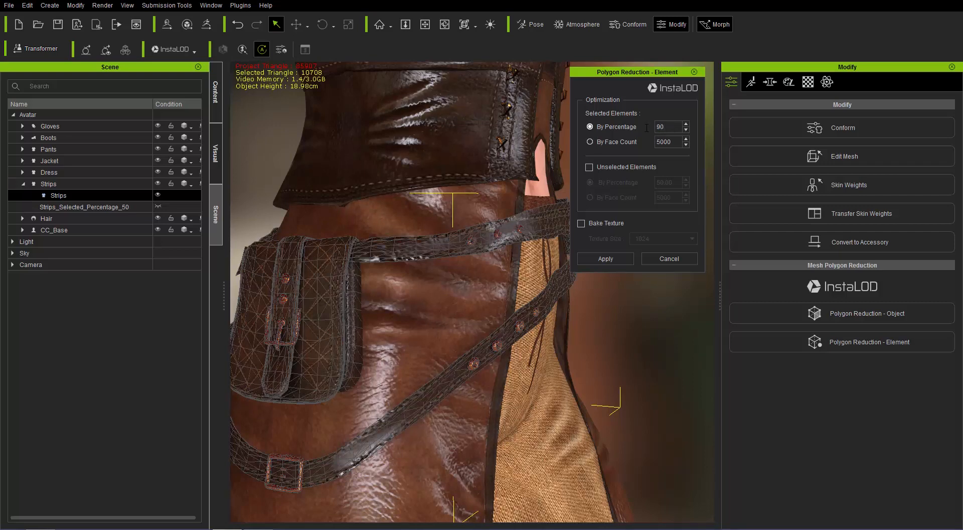
triple_click(669, 127)
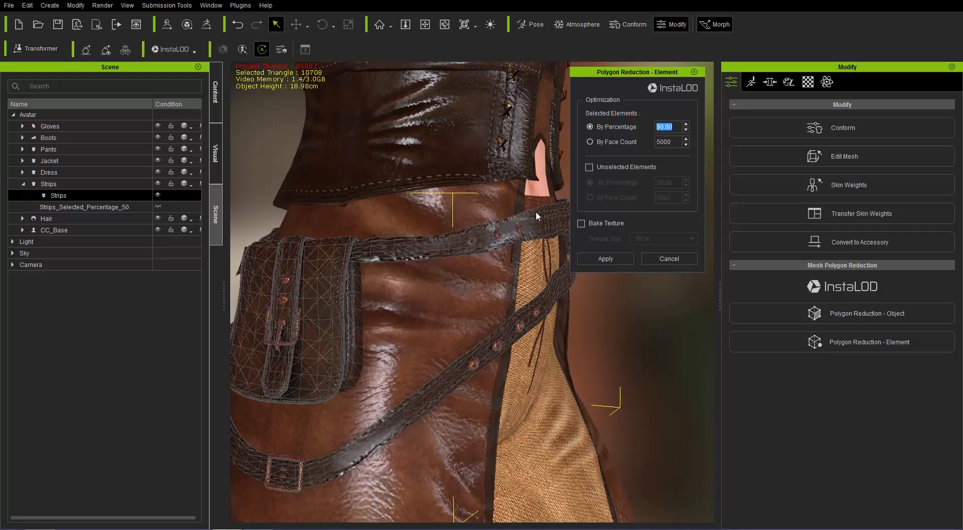
mouse_move(532, 329)
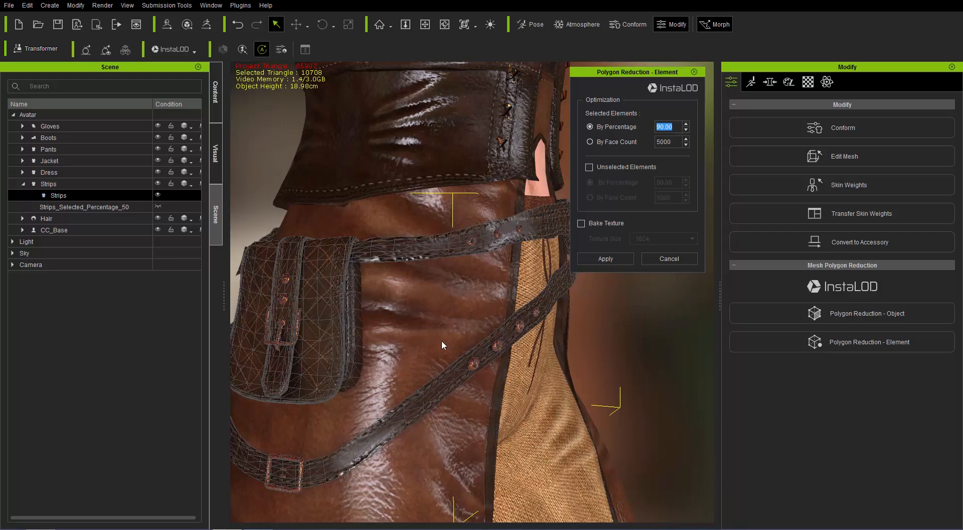
mouse_move(469, 314)
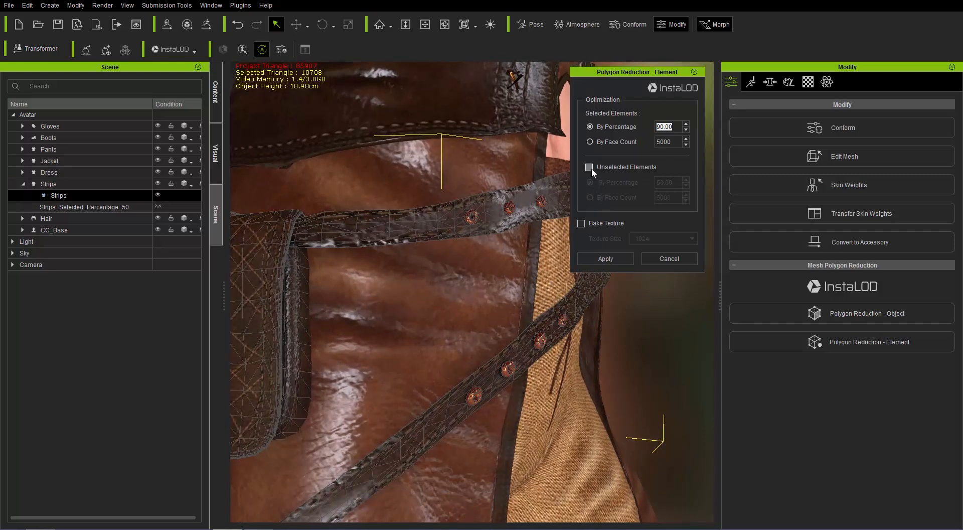
click(589, 166)
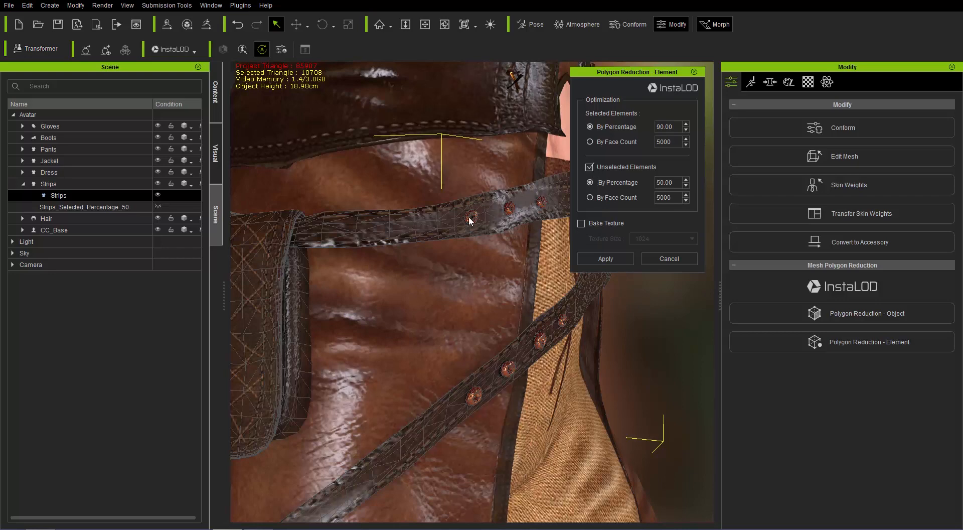
mouse_move(423, 233)
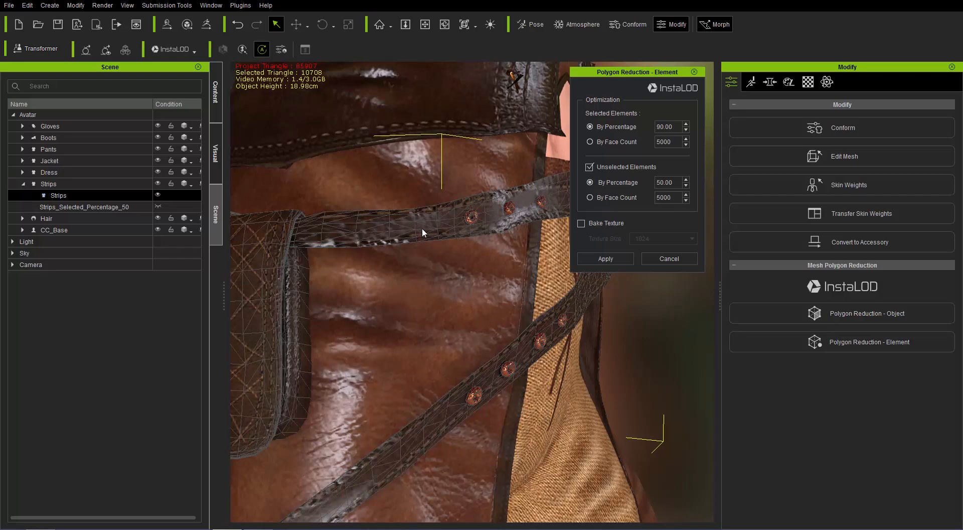
mouse_move(415, 255)
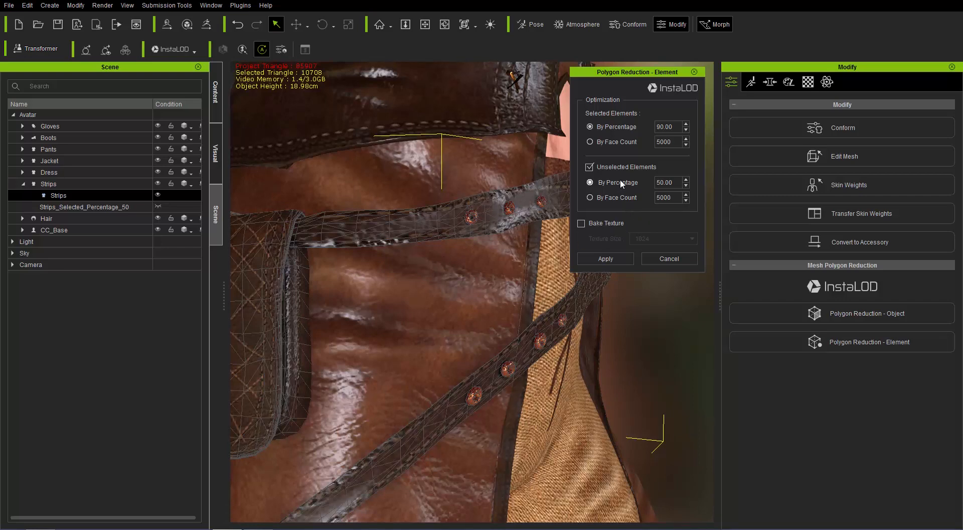
click(593, 198)
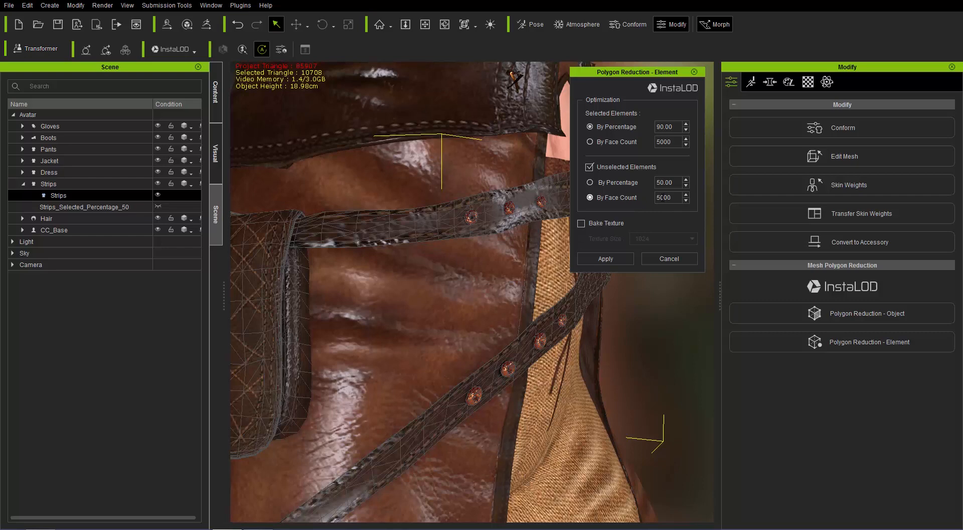
text(30)
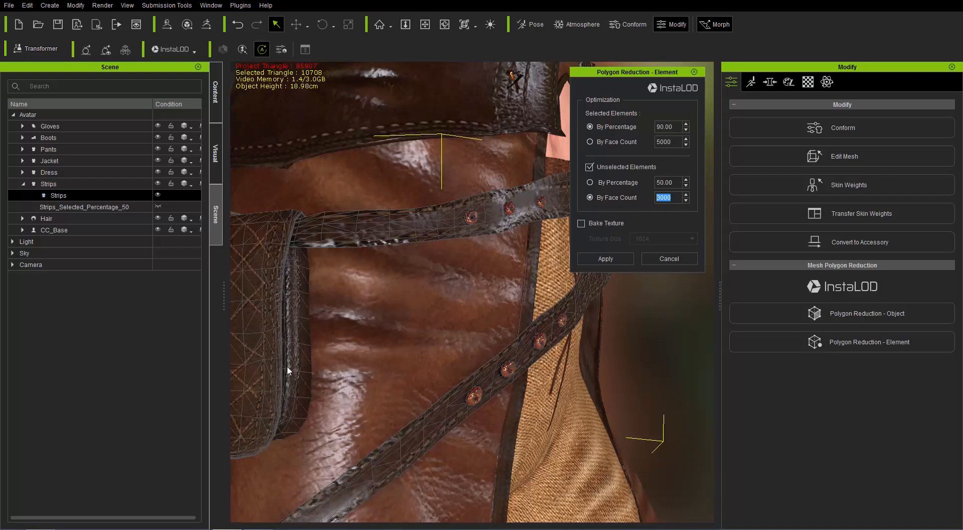
mouse_move(489, 366)
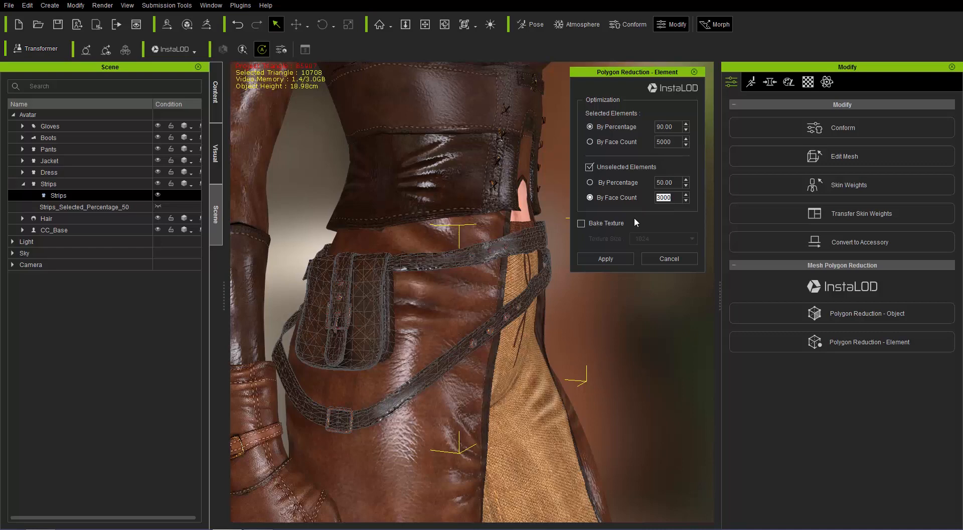
- Apply the element reduction, creating Strips_Selected_Percentage_90 at 6734 triangles
click(604, 258)
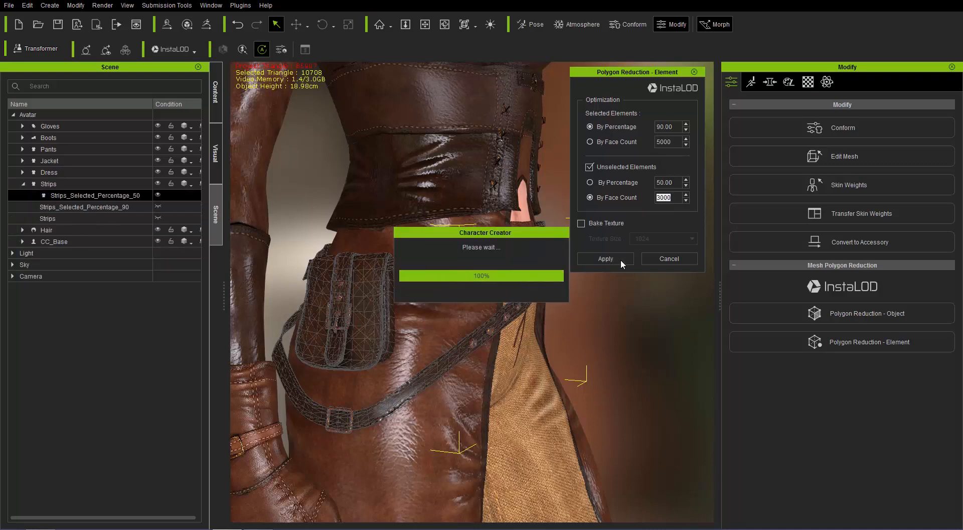
click(604, 258)
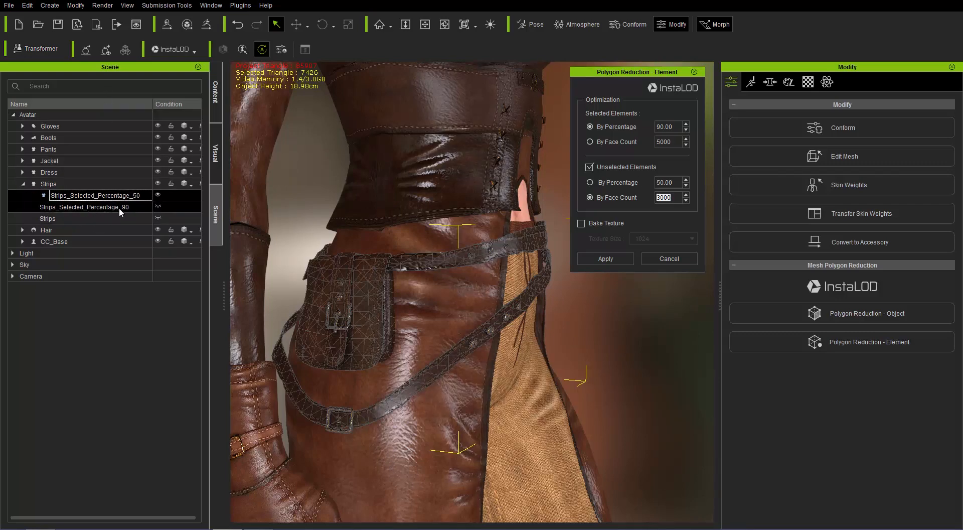
mouse_move(129, 213)
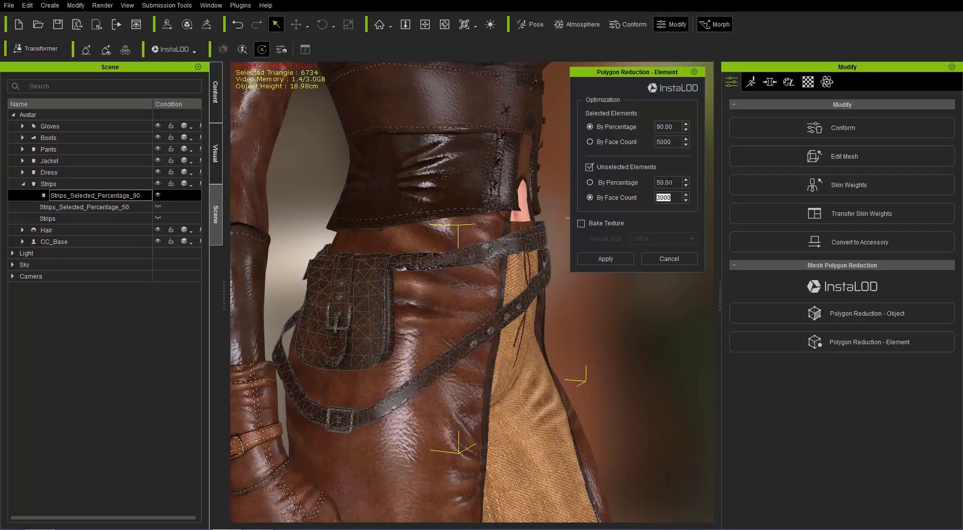
click(589, 127)
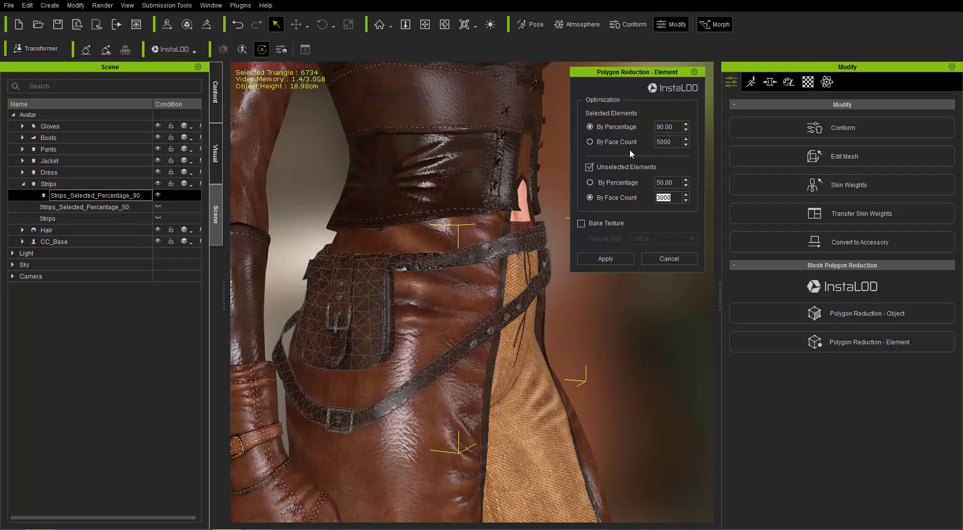
click(604, 258)
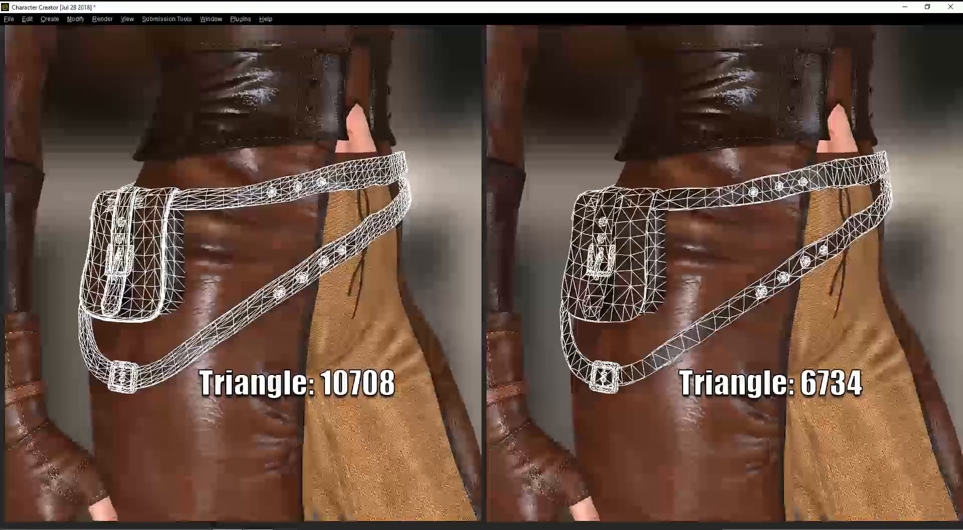